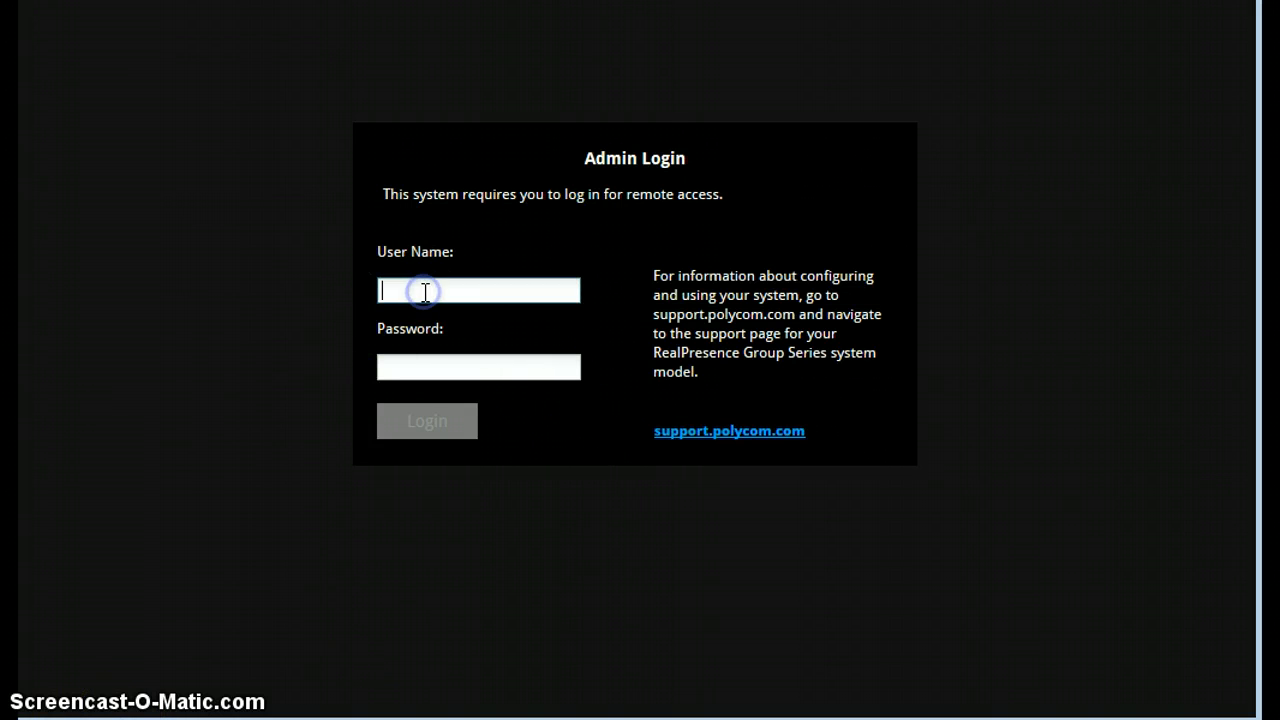
- Log in to the web interface with the admin user name and password
text(admin)
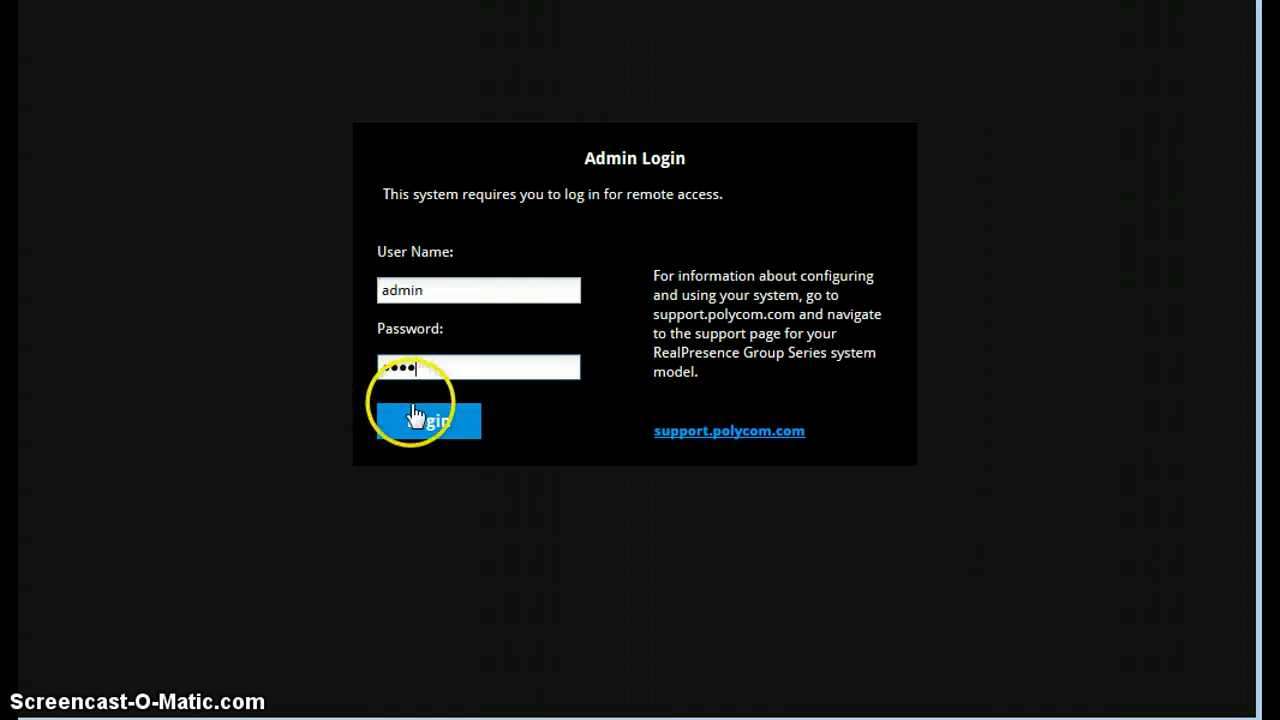
click(414, 421)
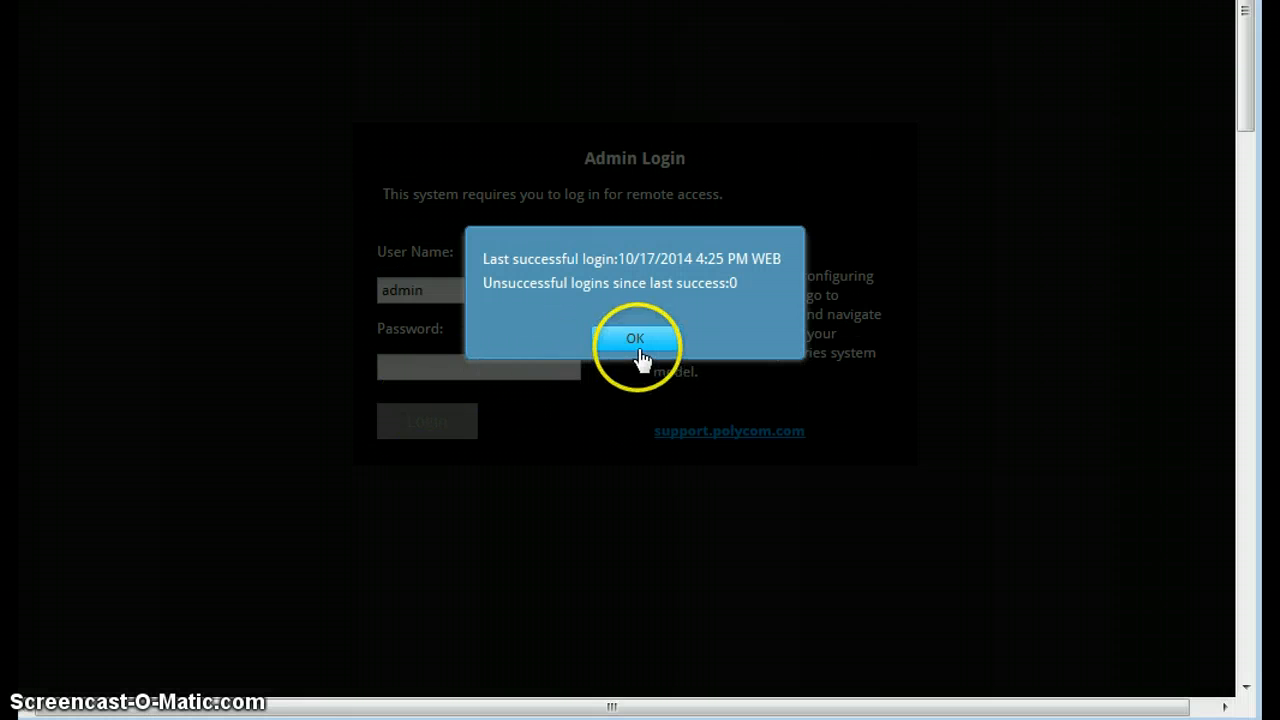
- Dismiss the last-login notice and navigate to Admin Settings > Audio / Video > Video Inputs
click(635, 337)
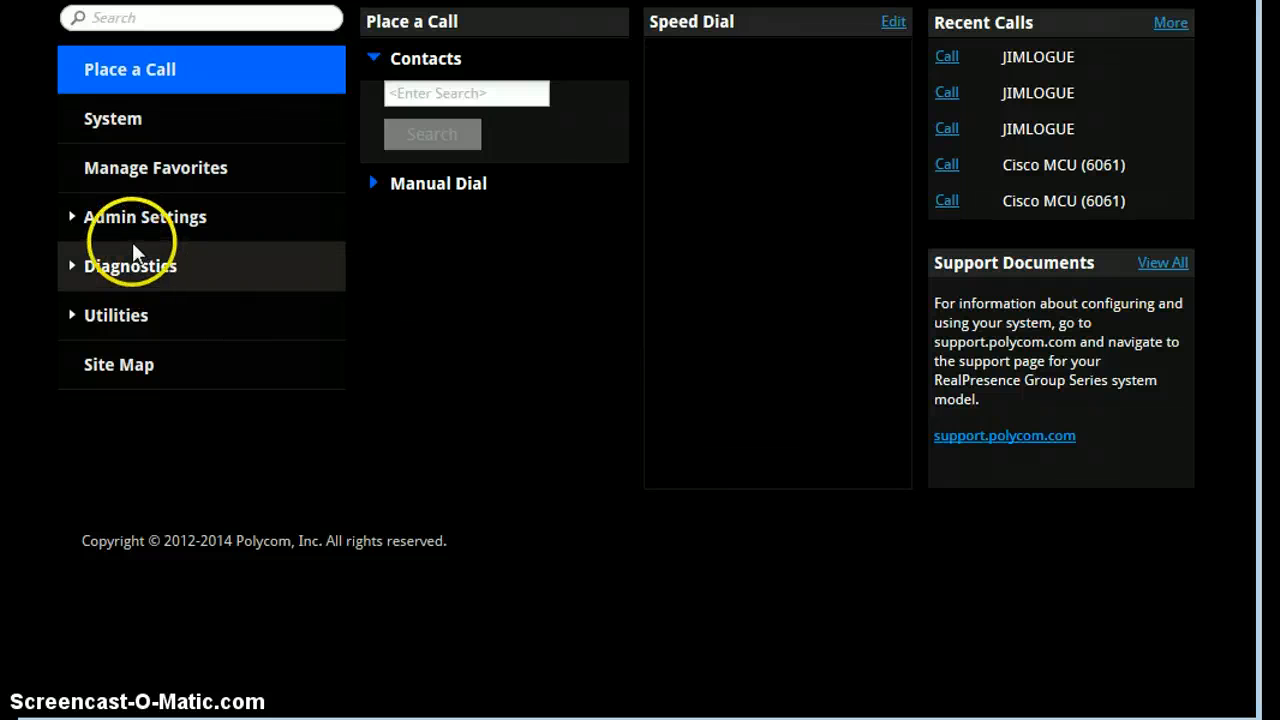
mouse_move(114, 226)
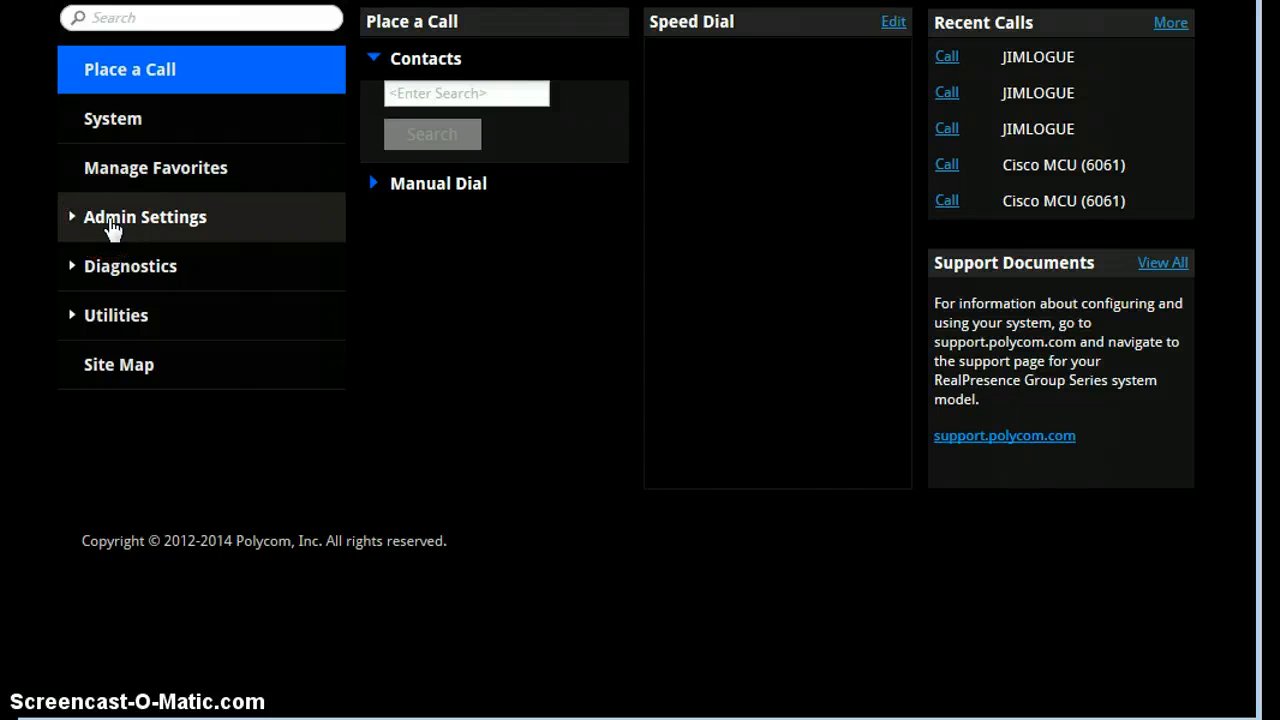
click(145, 216)
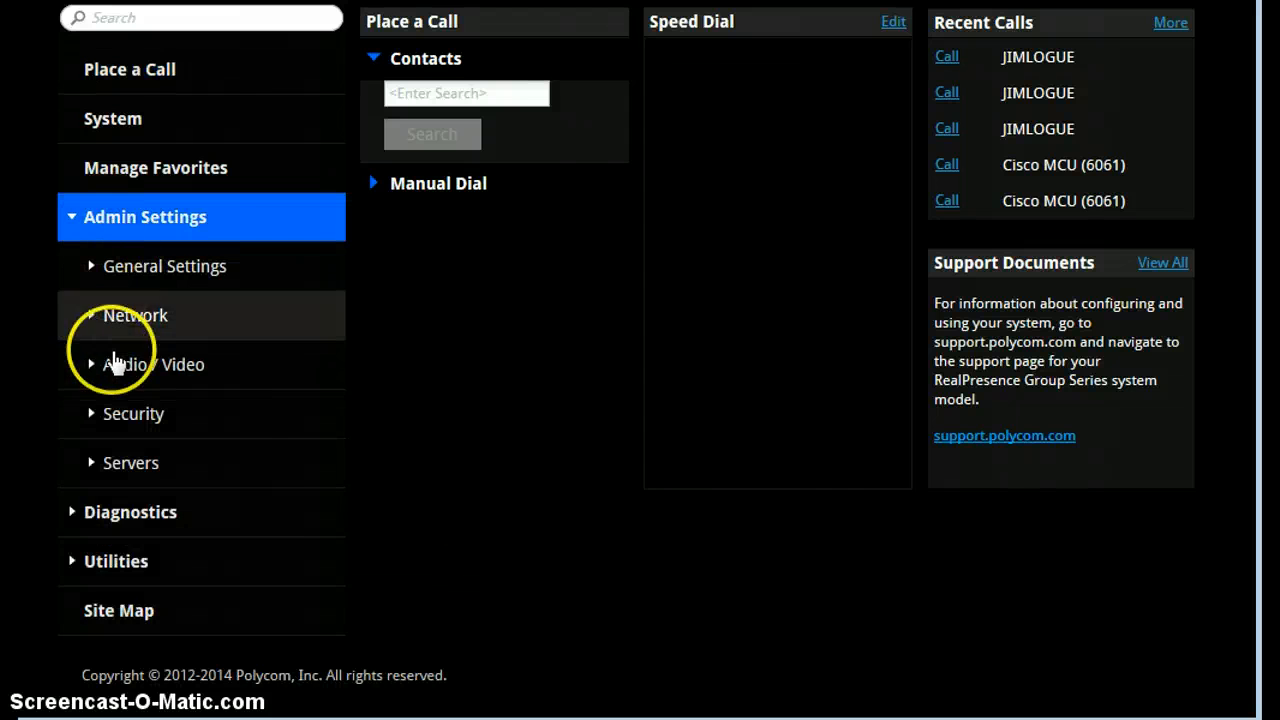
click(153, 365)
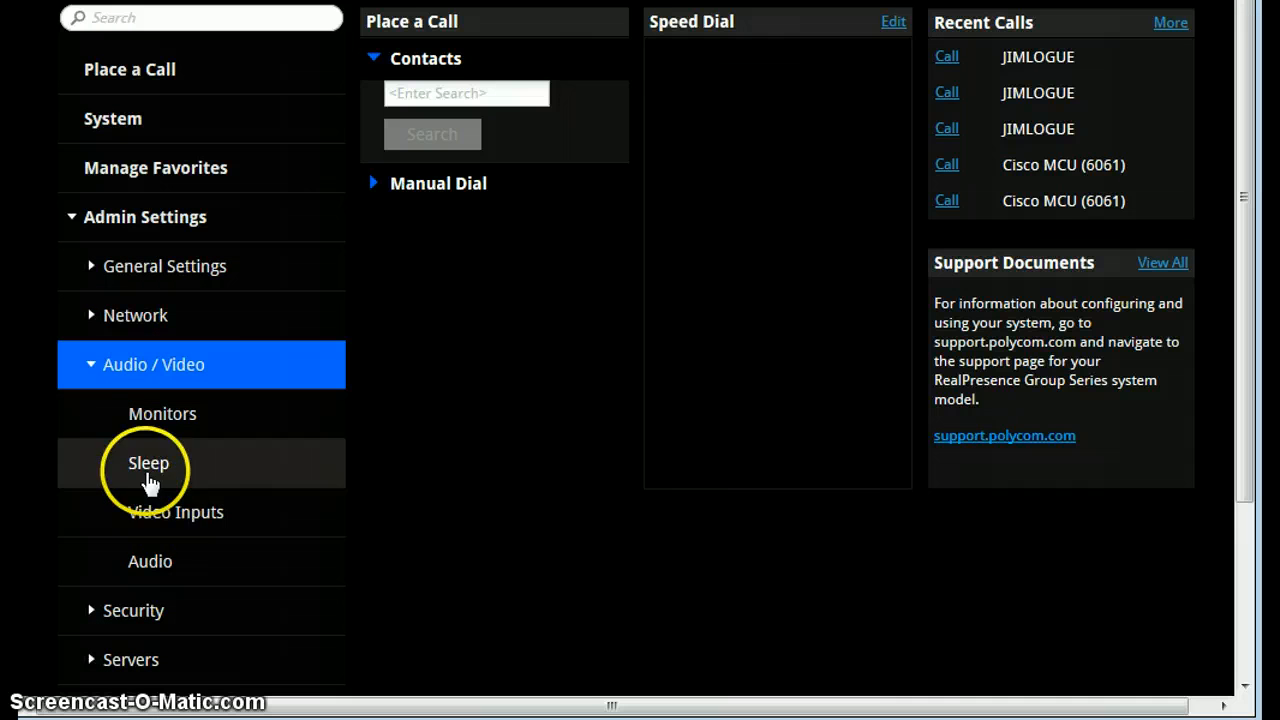
click(177, 512)
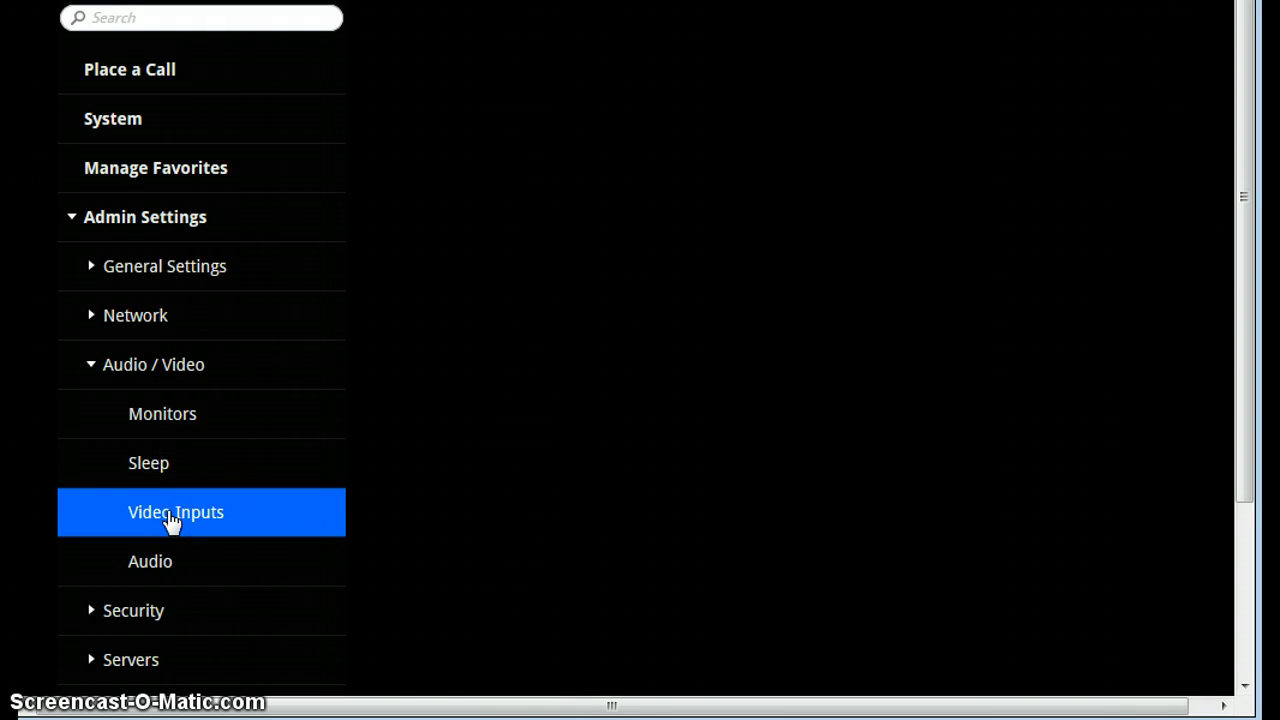
click(176, 512)
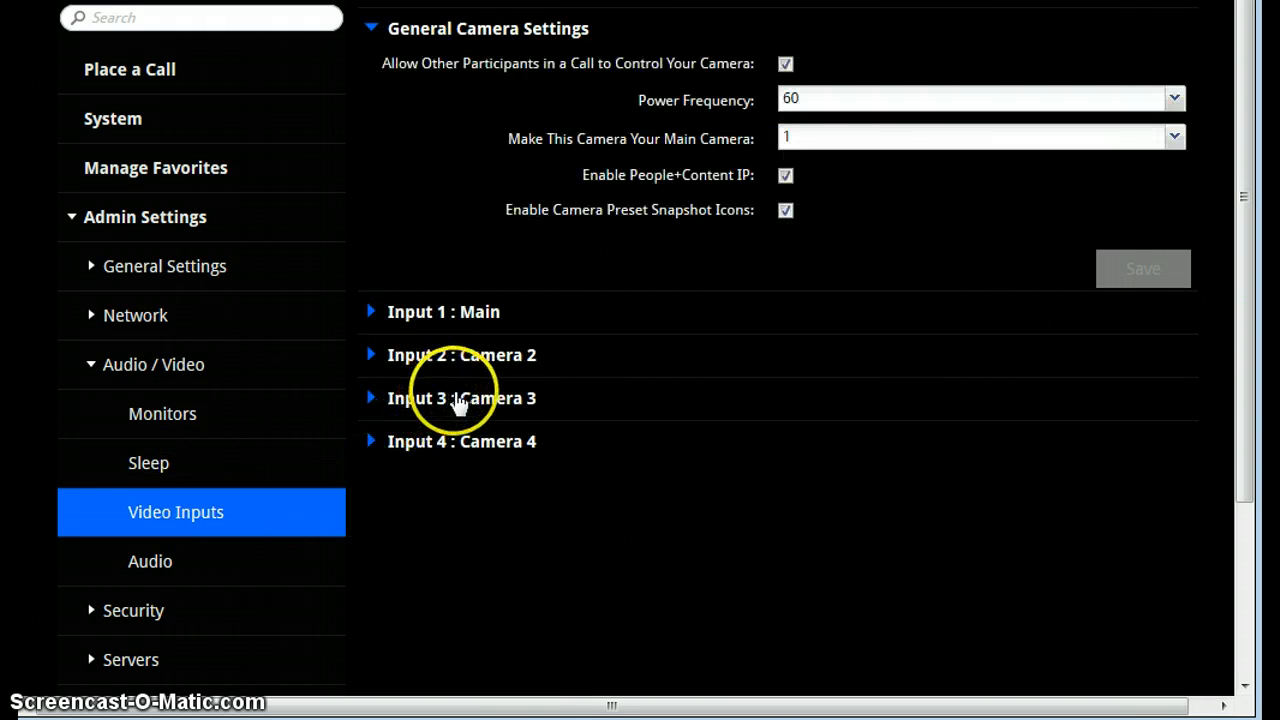
- Expand Input 3 : Camera 3, set Optimized for to Motion, and save
click(461, 398)
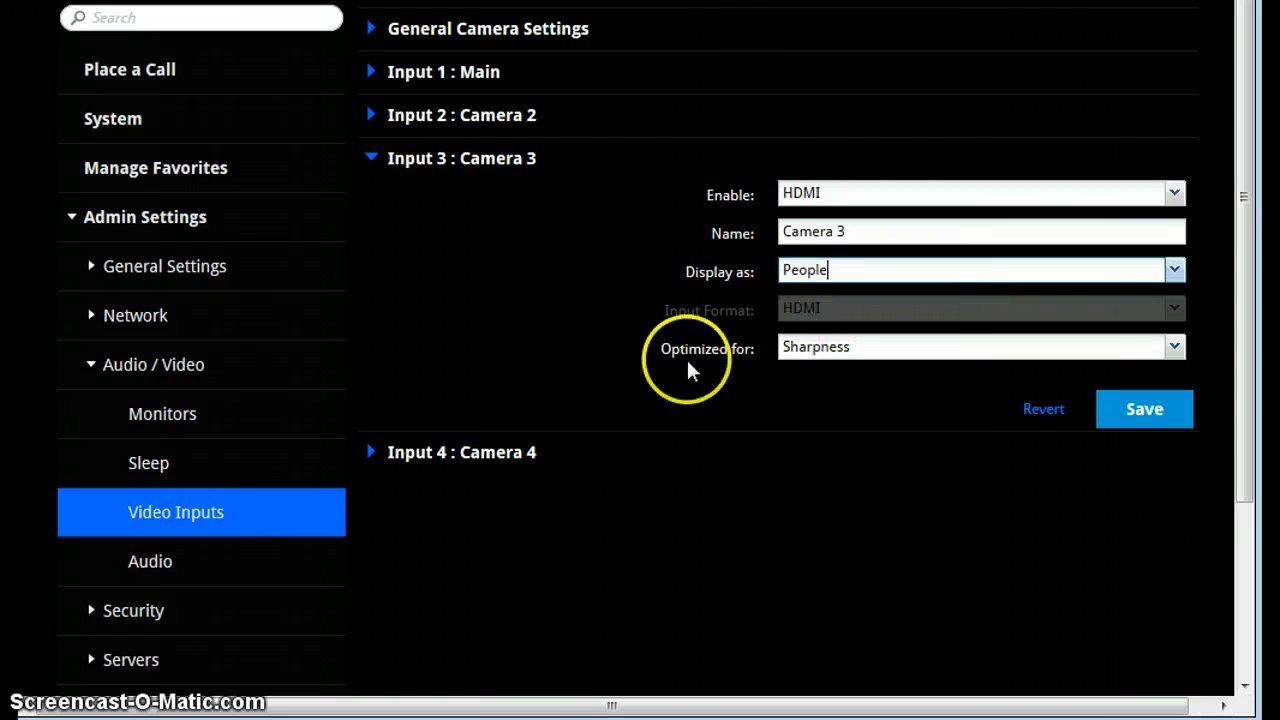
click(1174, 346)
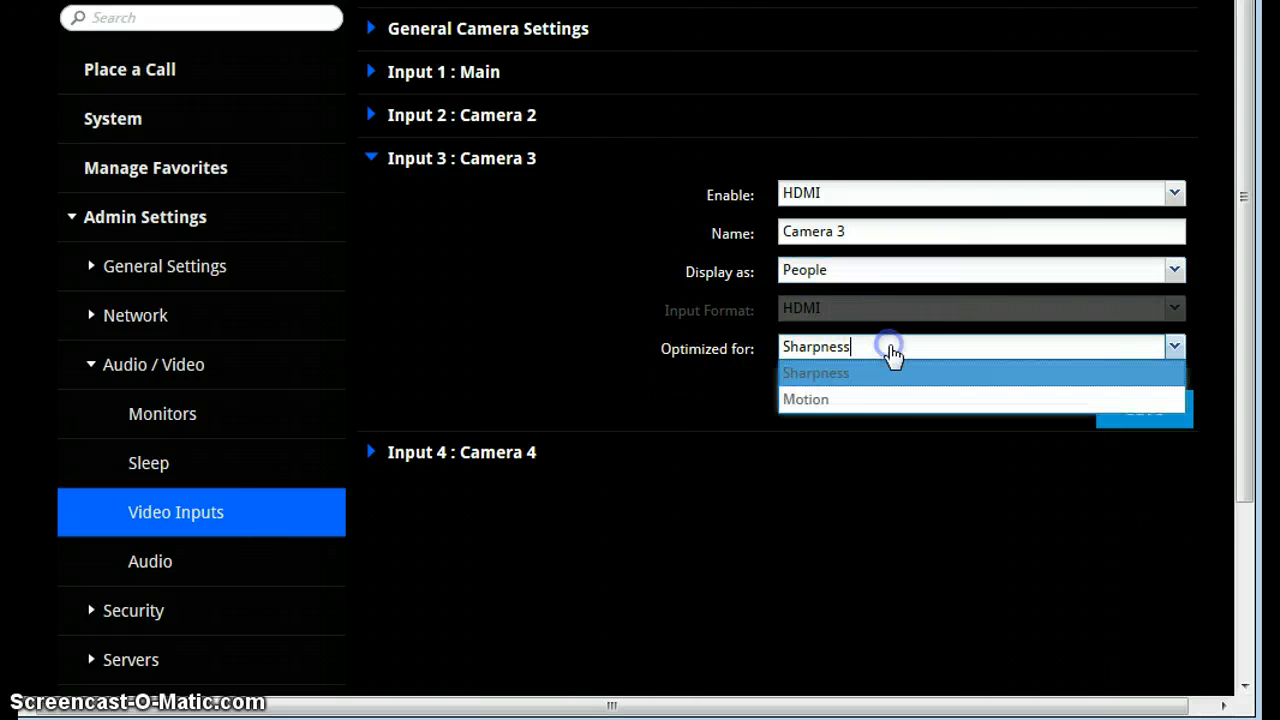
click(805, 399)
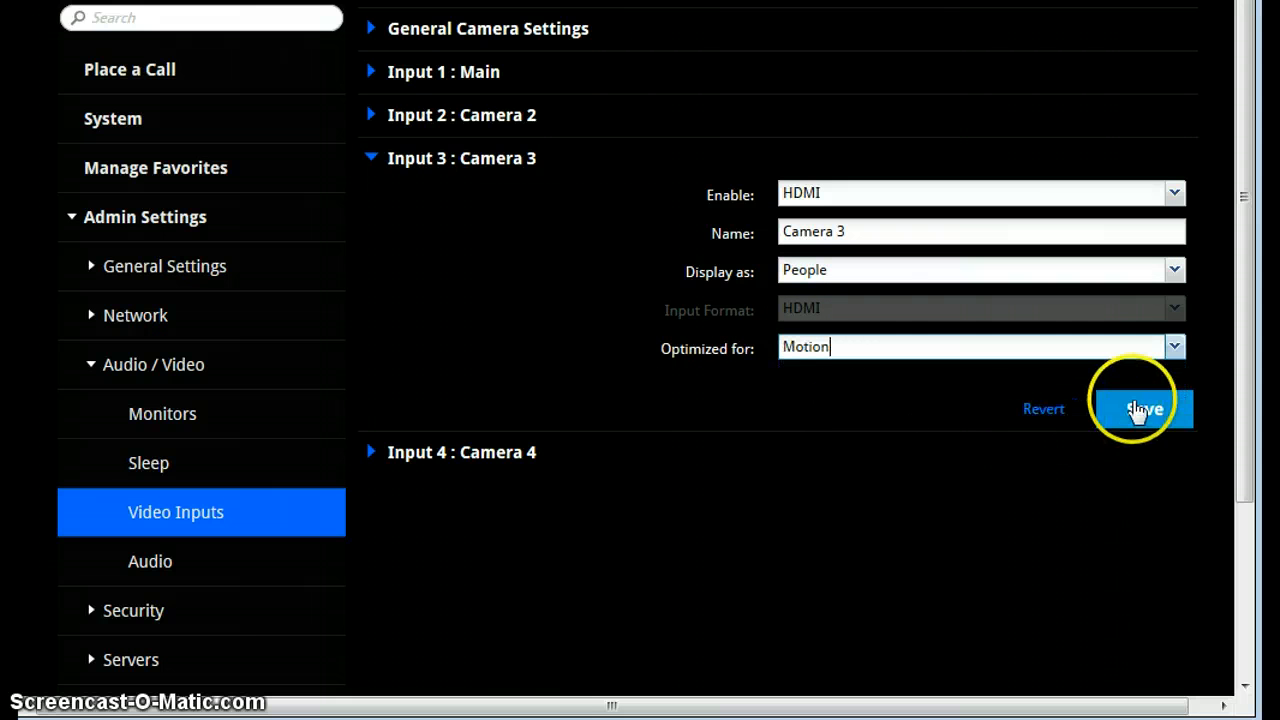
click(1137, 409)
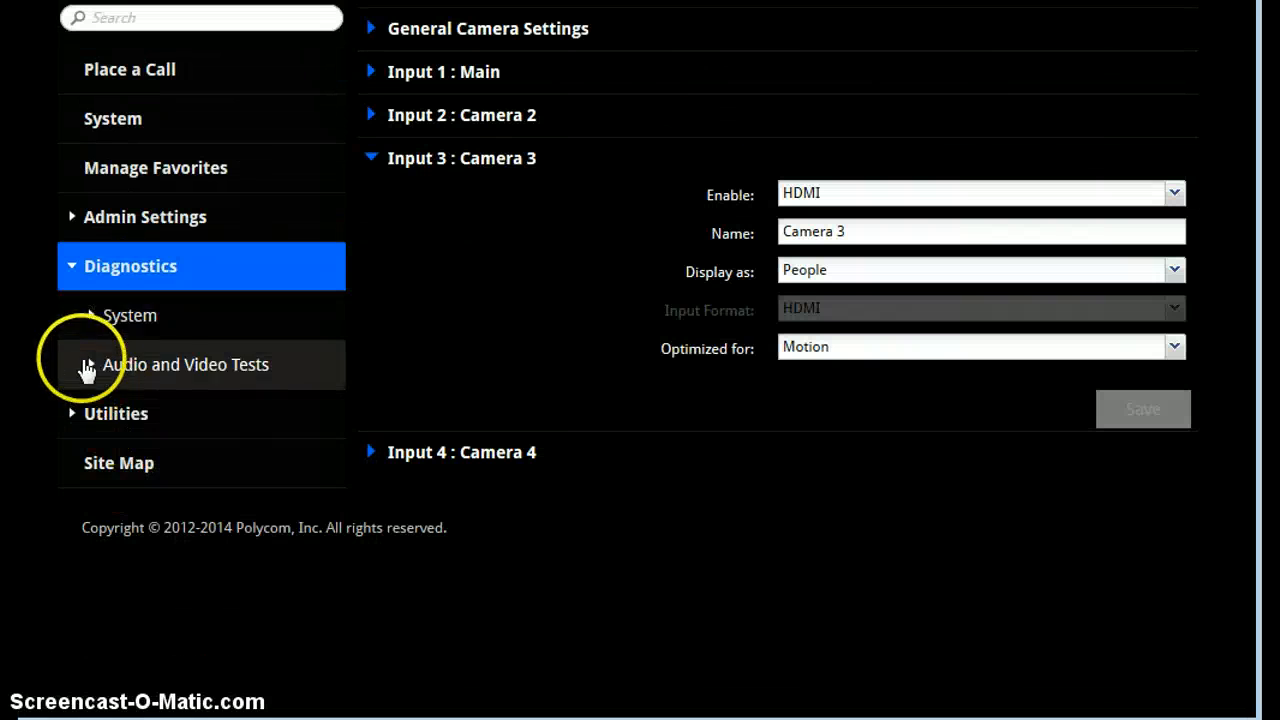
- Expand the System options under Diagnostics in the left menu
click(129, 315)
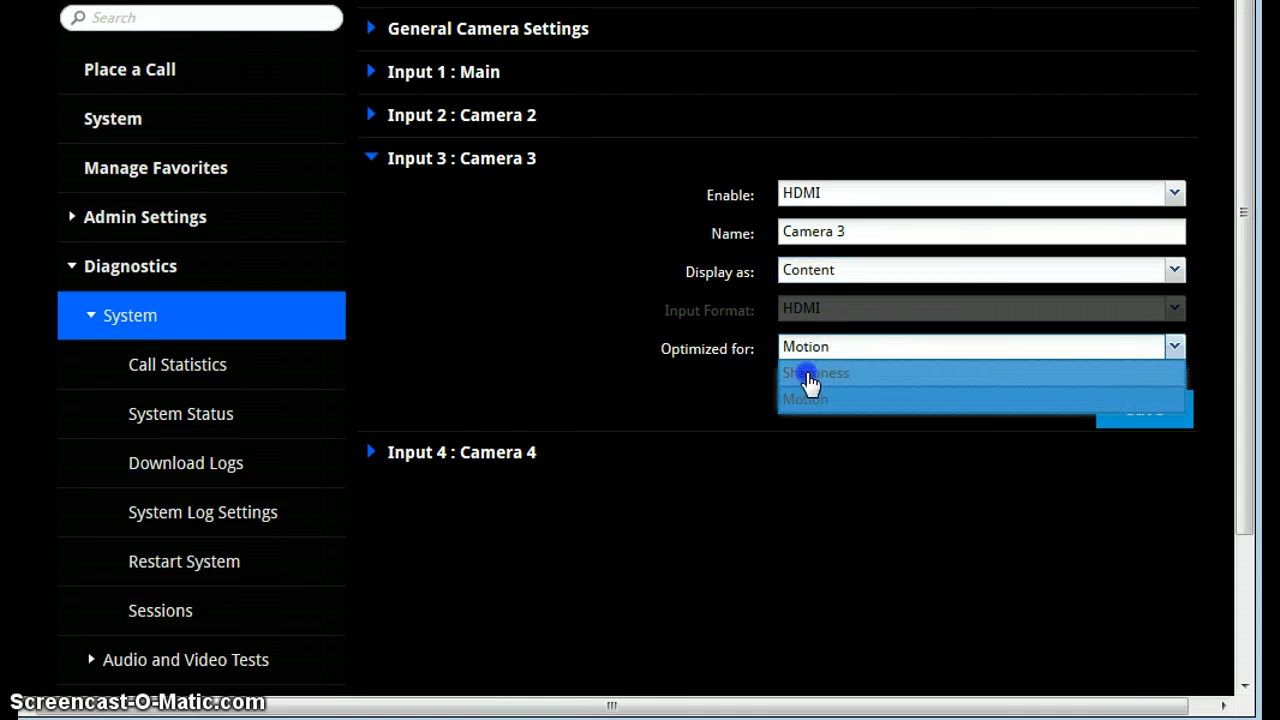
- Set Camera 3's Optimized for option to Sharpness and save the input settings
click(816, 373)
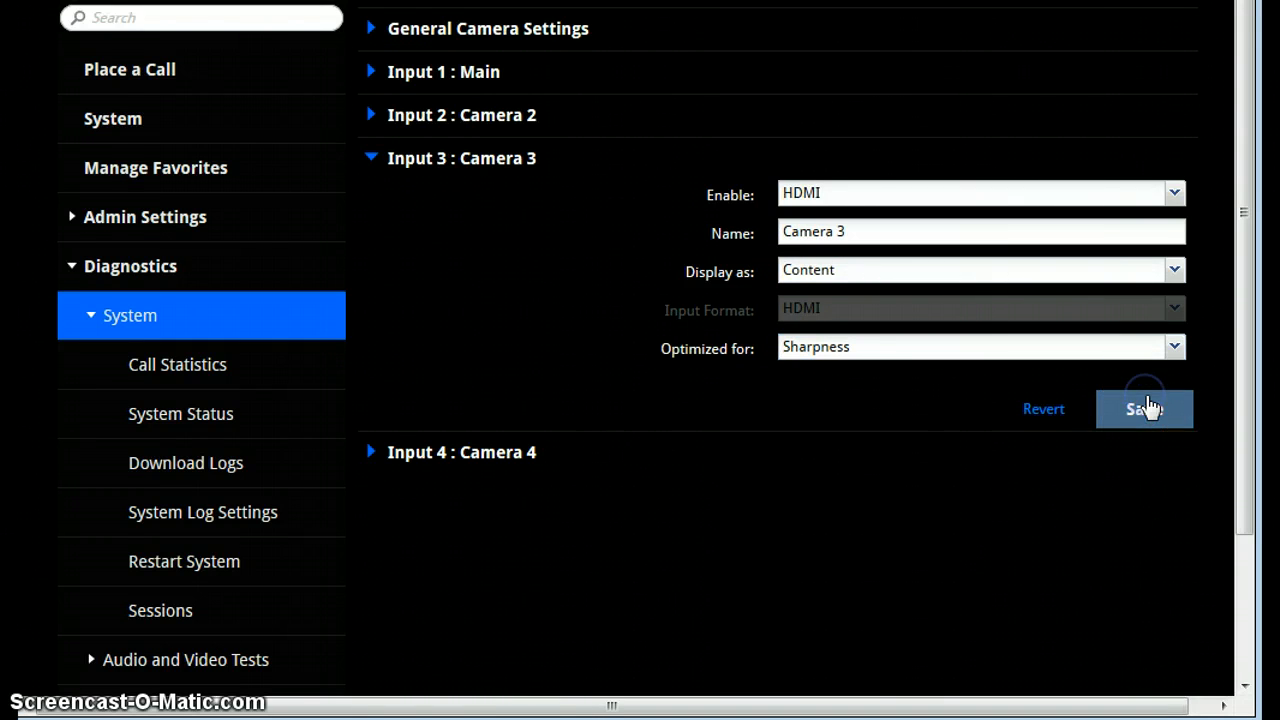
click(1144, 409)
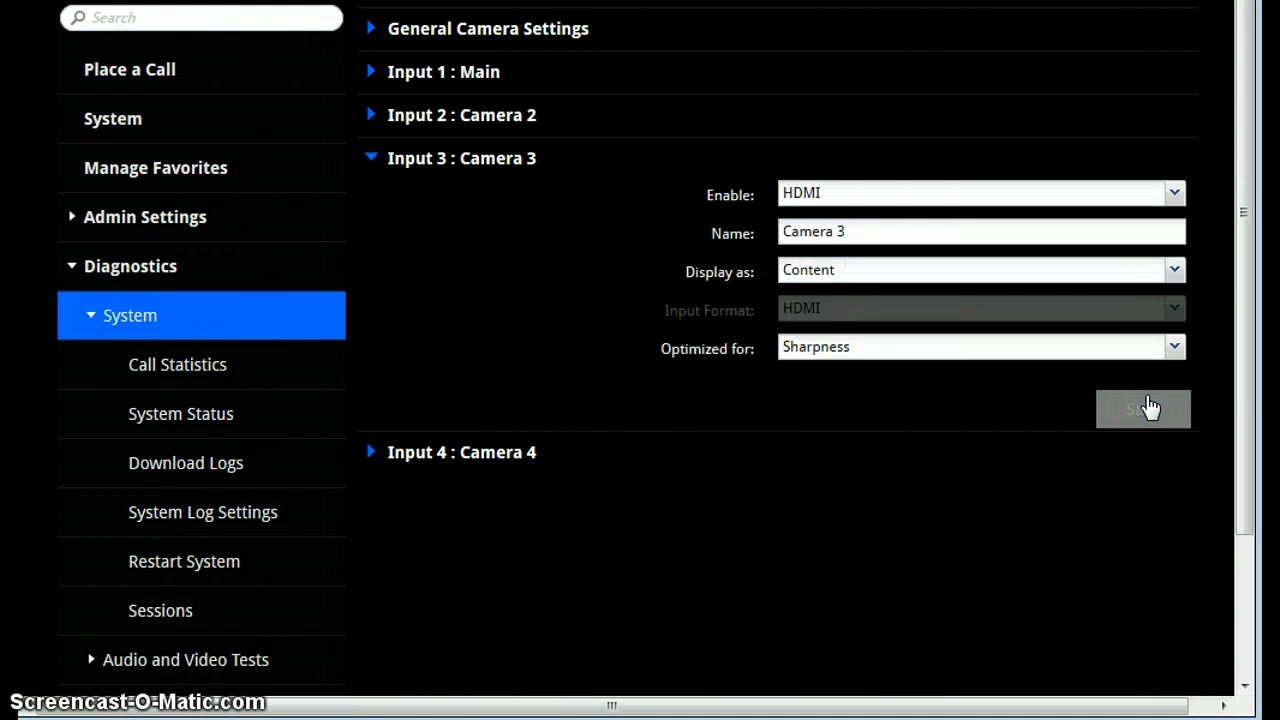